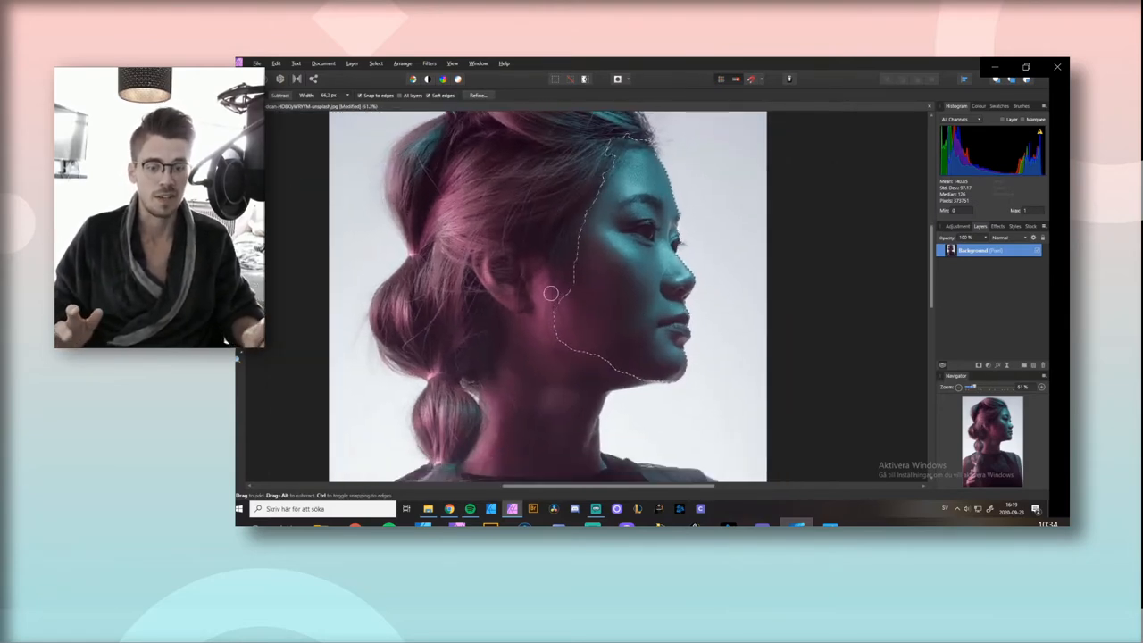
# - Select the face with the Selection Brush and refine it onto a new layer
pyautogui.click(477, 96)
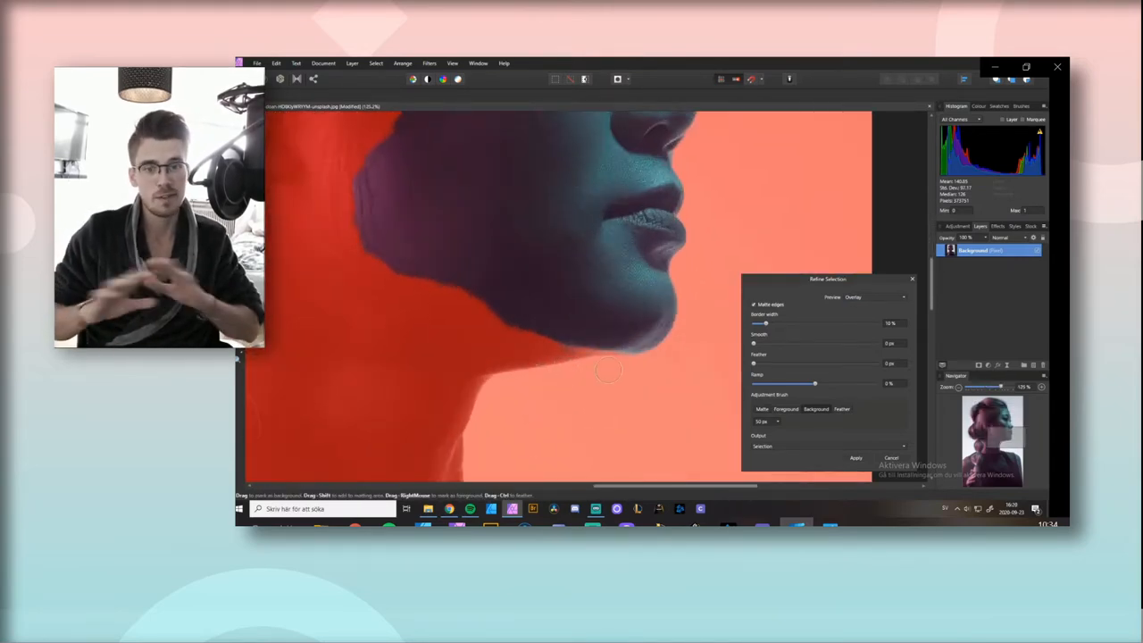
pyautogui.click(858, 457)
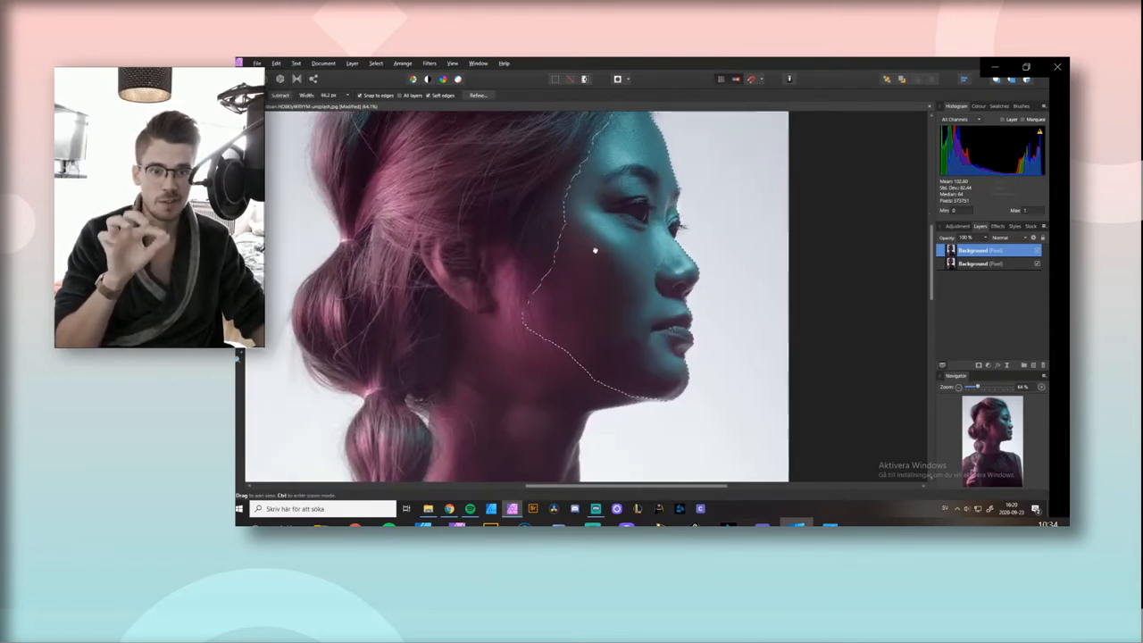
# - Refine the face selection's border, smoothness and feather so it follows the profile
pyautogui.click(479, 97)
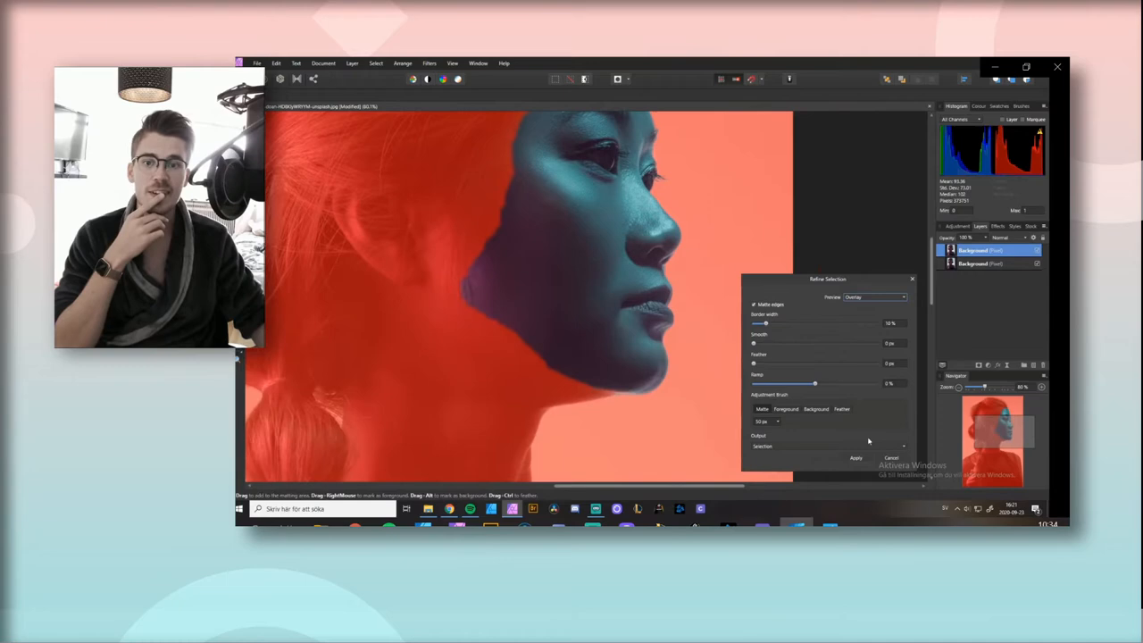
pyautogui.click(856, 457)
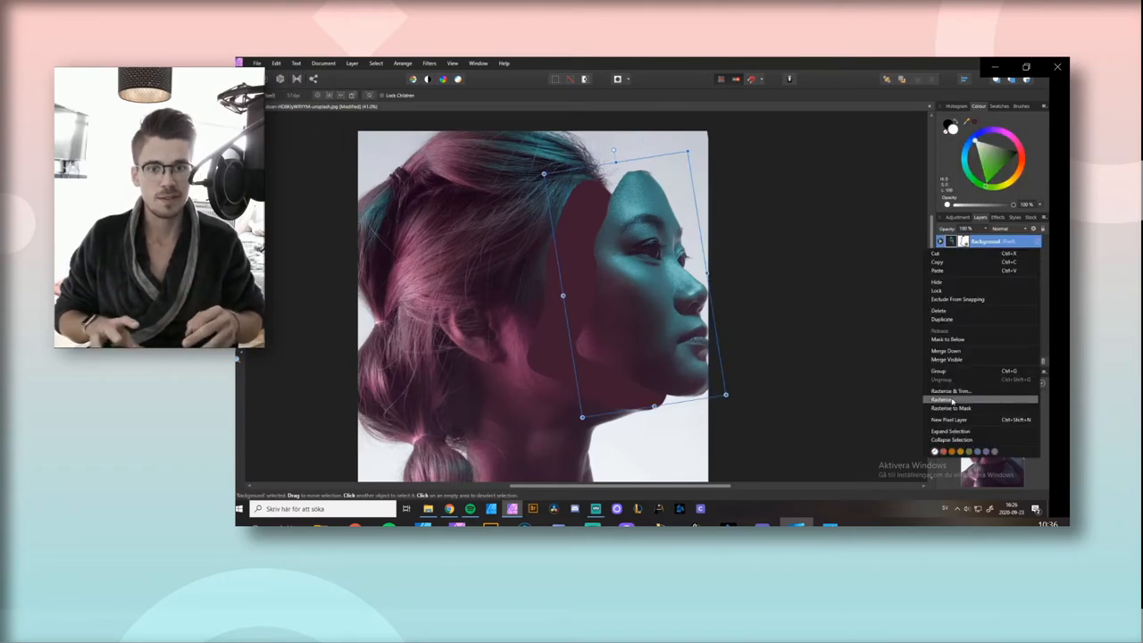
# - Add an inside-colour layer beneath the shifted face so the hollow shows colour
pyautogui.click(945, 401)
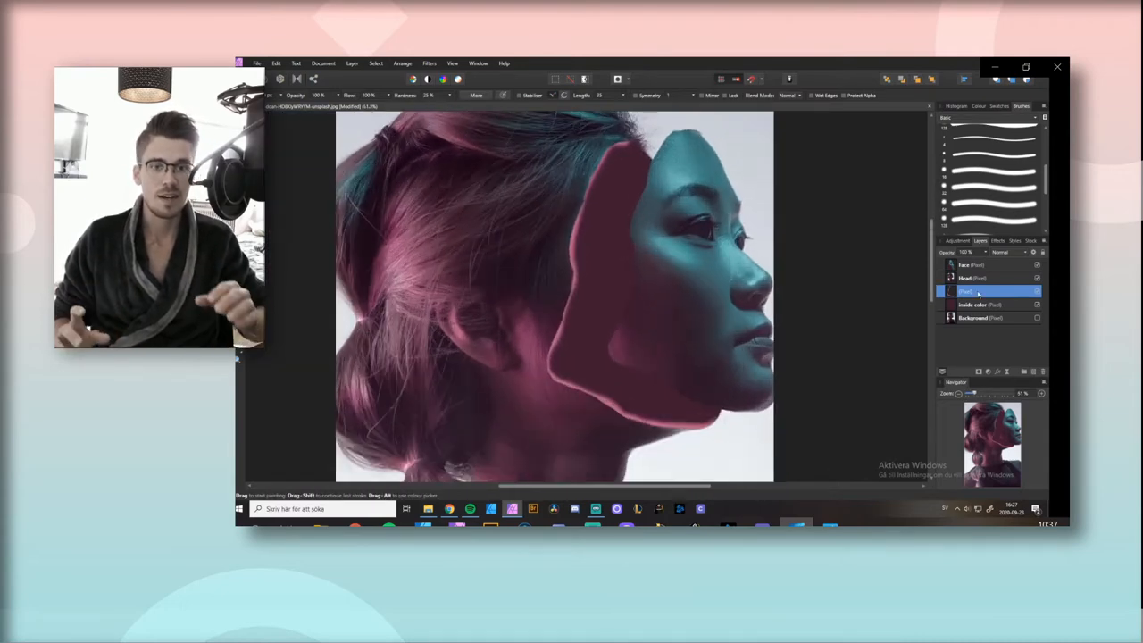
# - Paint a pink stroke along the hollow head's edge on a new pixel layer with Outer Glow
pyautogui.click(1014, 252)
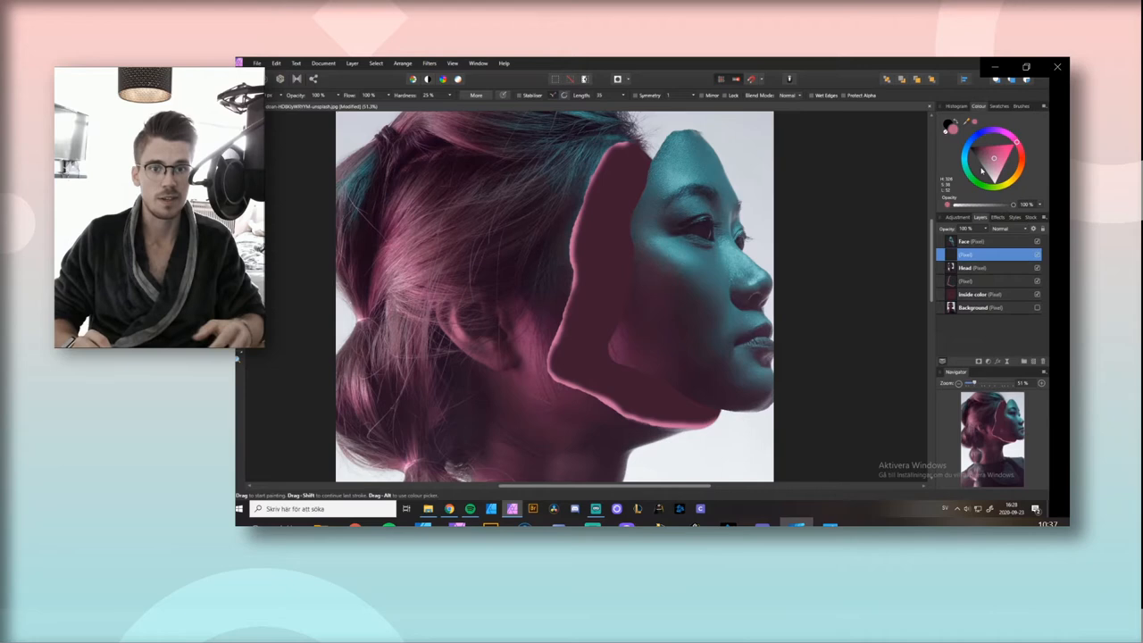
pyautogui.click(1033, 108)
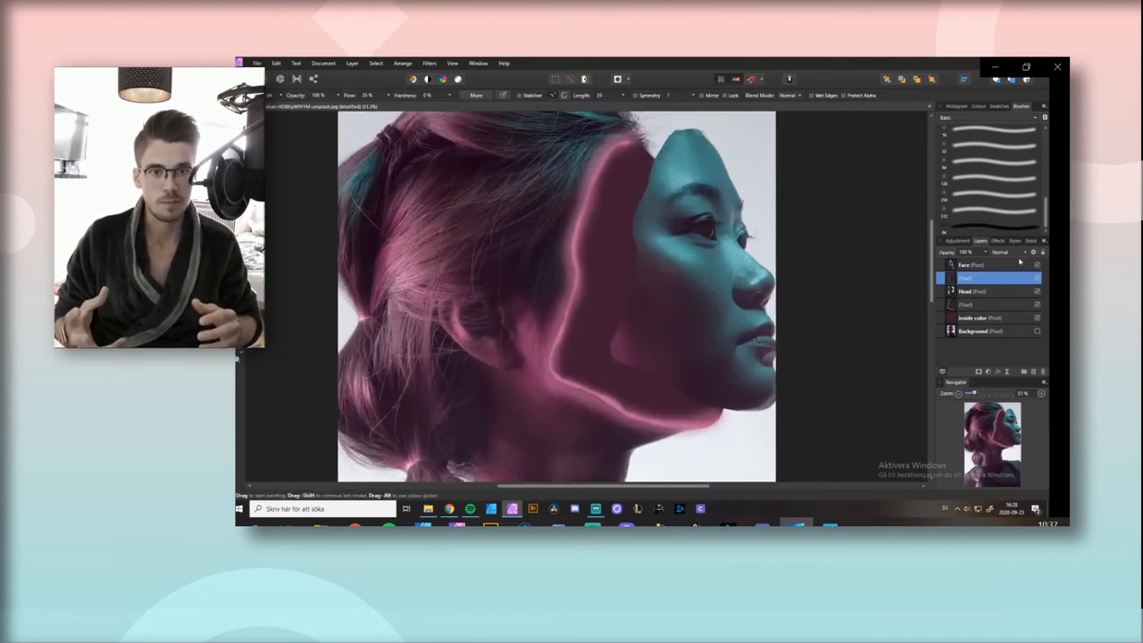
# - Add an Exposure adjustment raising exposure on the glow and duplicate the glow layer
pyautogui.click(954, 240)
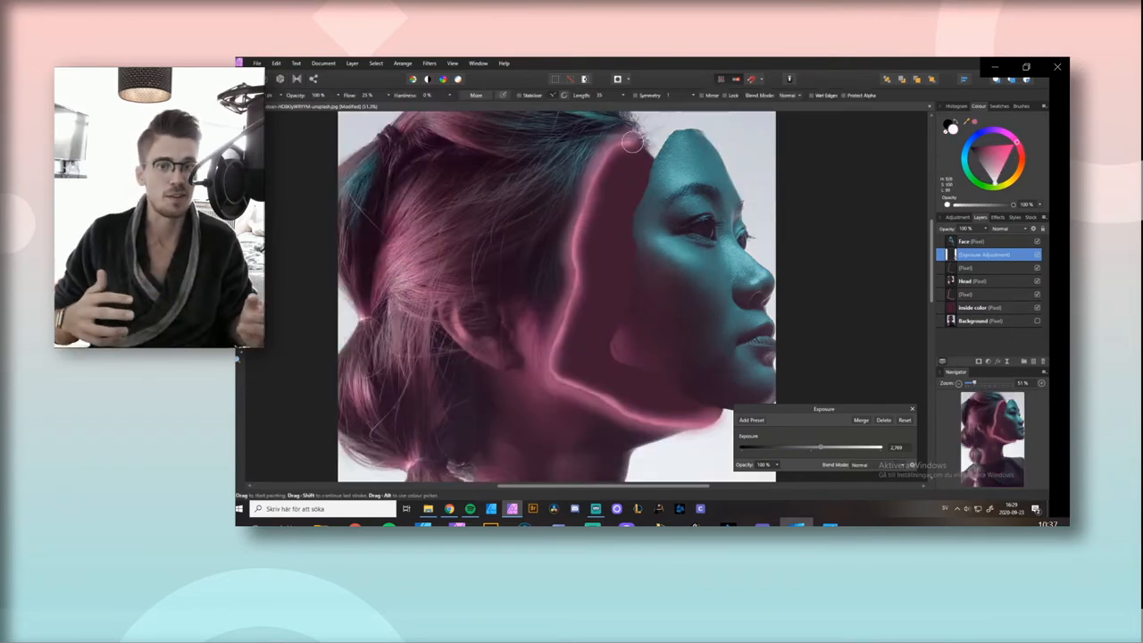
pyautogui.moveTo(628, 143); pyautogui.dragTo(565, 318)
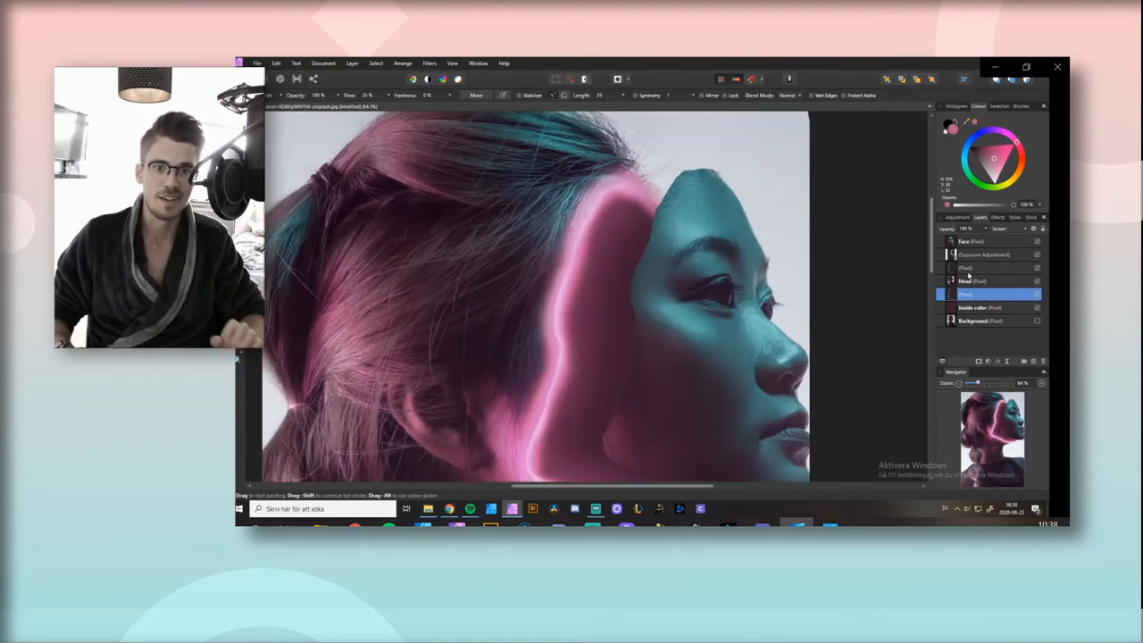
pyautogui.click(991, 254)
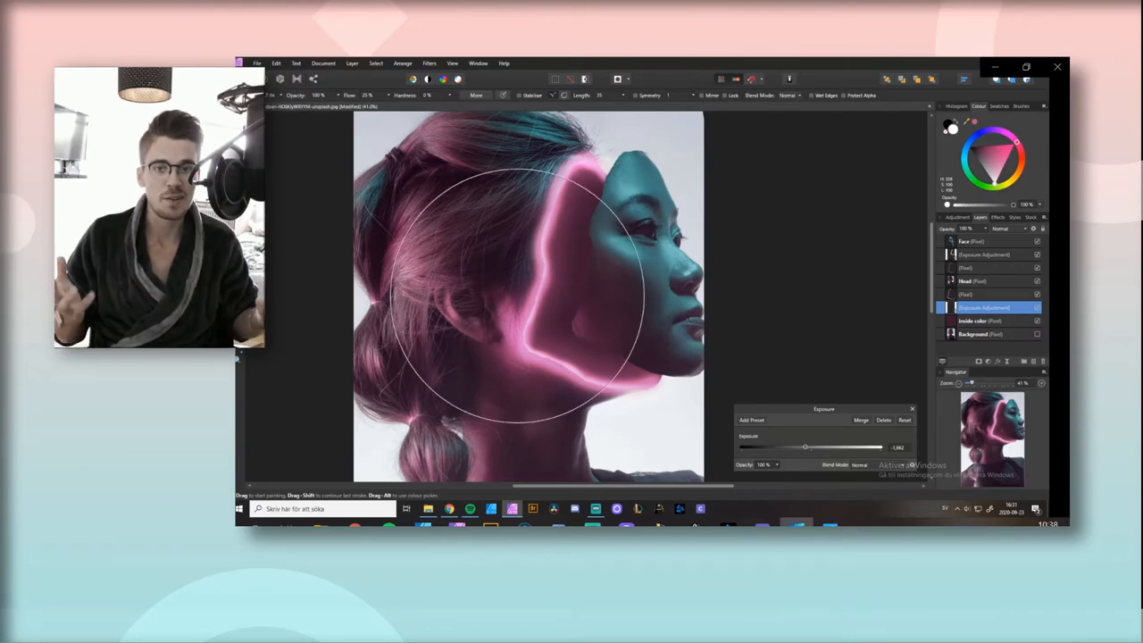
pyautogui.moveTo(821, 304)
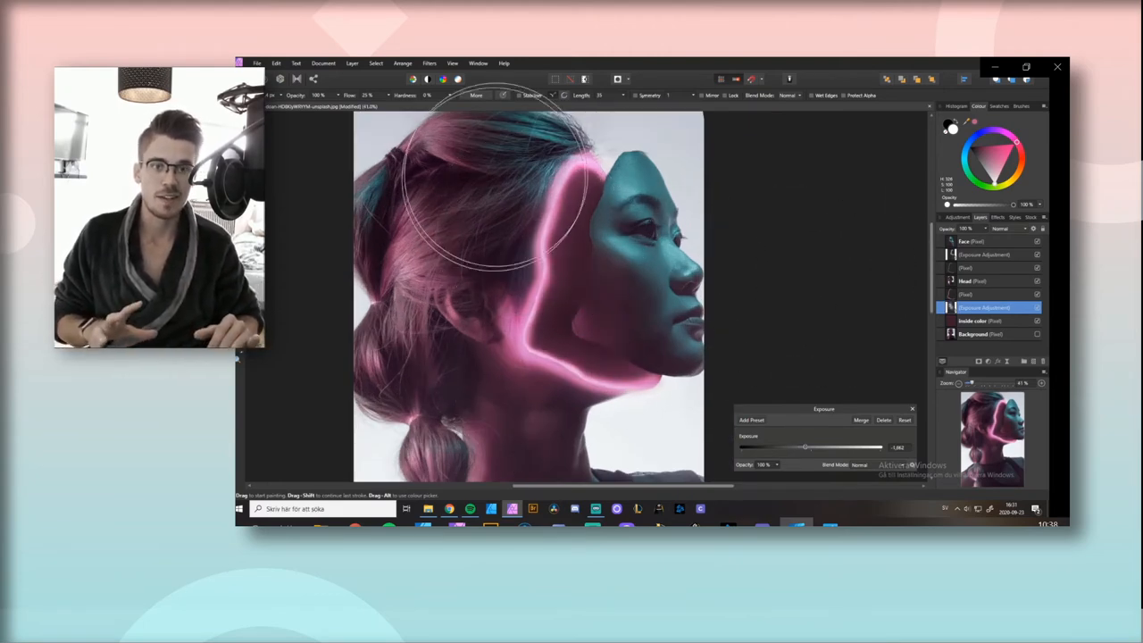
# - Paint white on the inverted Exposure mask to brighten the hair above the glow
pyautogui.moveTo(808, 447); pyautogui.dragTo(801, 447)
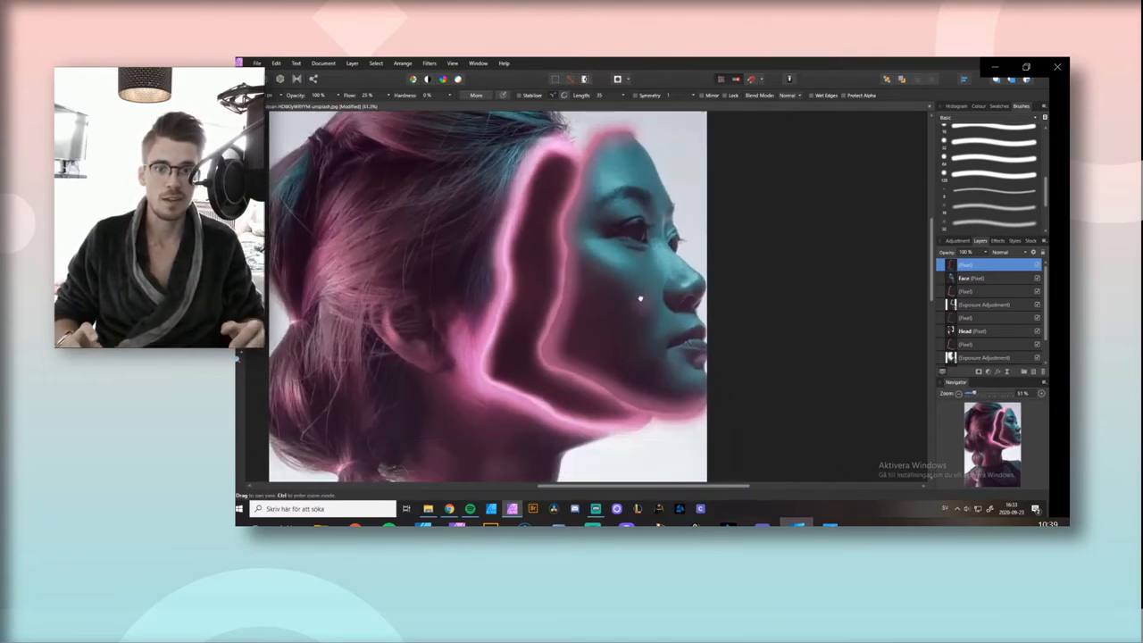
# - Add a new pixel layer for the wider outer pink neon outline
pyautogui.click(955, 239)
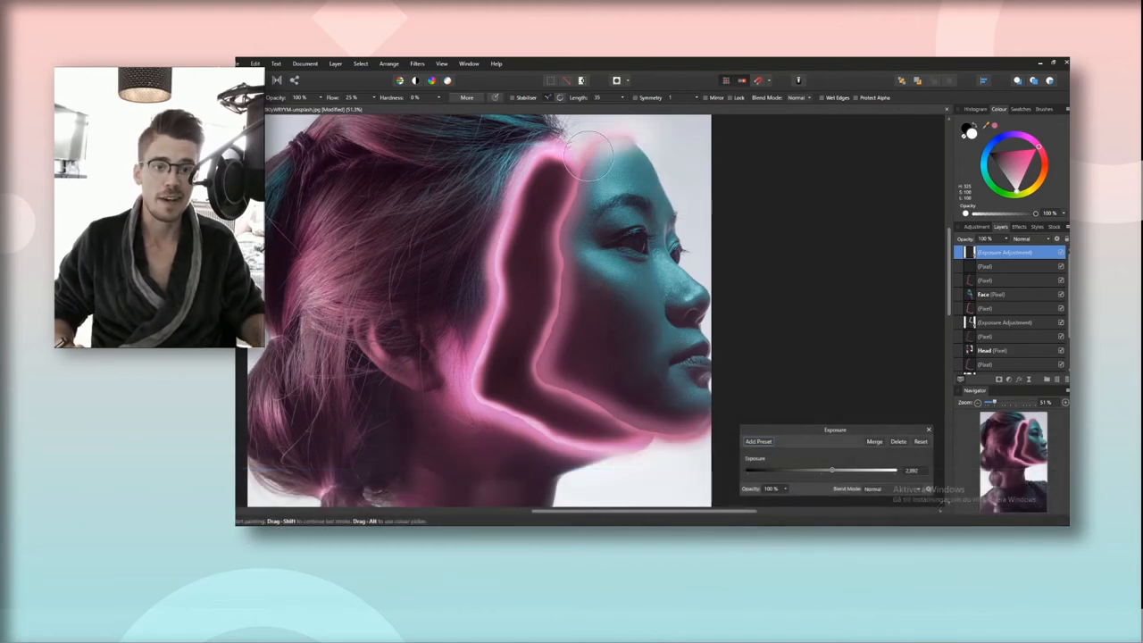
# - Raise the Exposure adjustment to brighten the light near the top of the head
pyautogui.moveTo(589, 158); pyautogui.dragTo(604, 407)
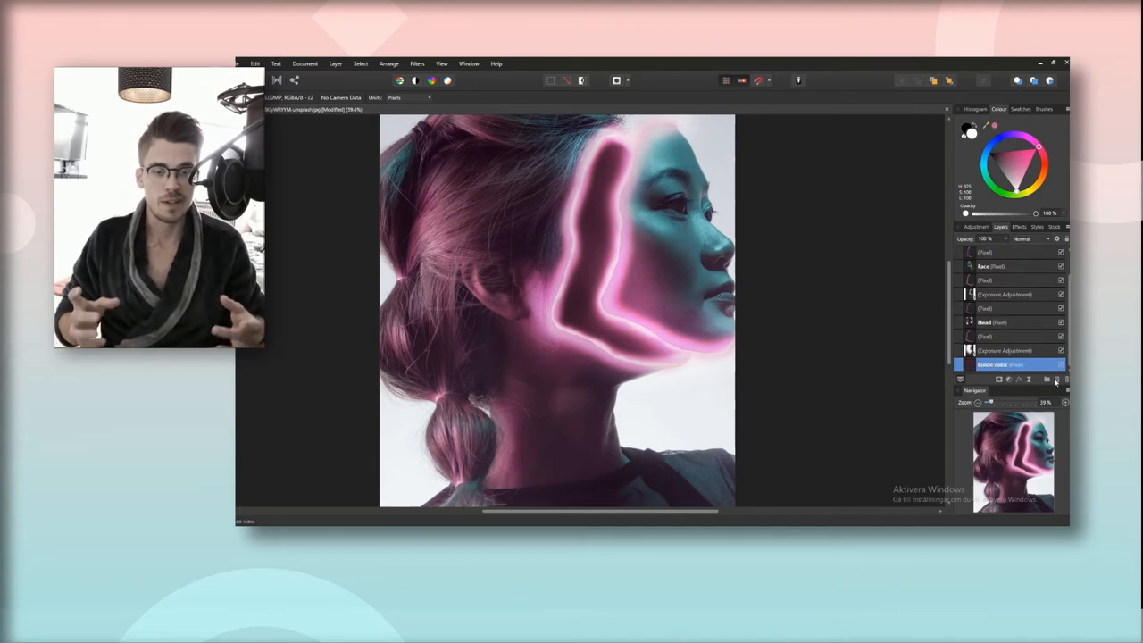
# - Make the Head layer active and switch to the Selection Brush Tool
pyautogui.click(993, 321)
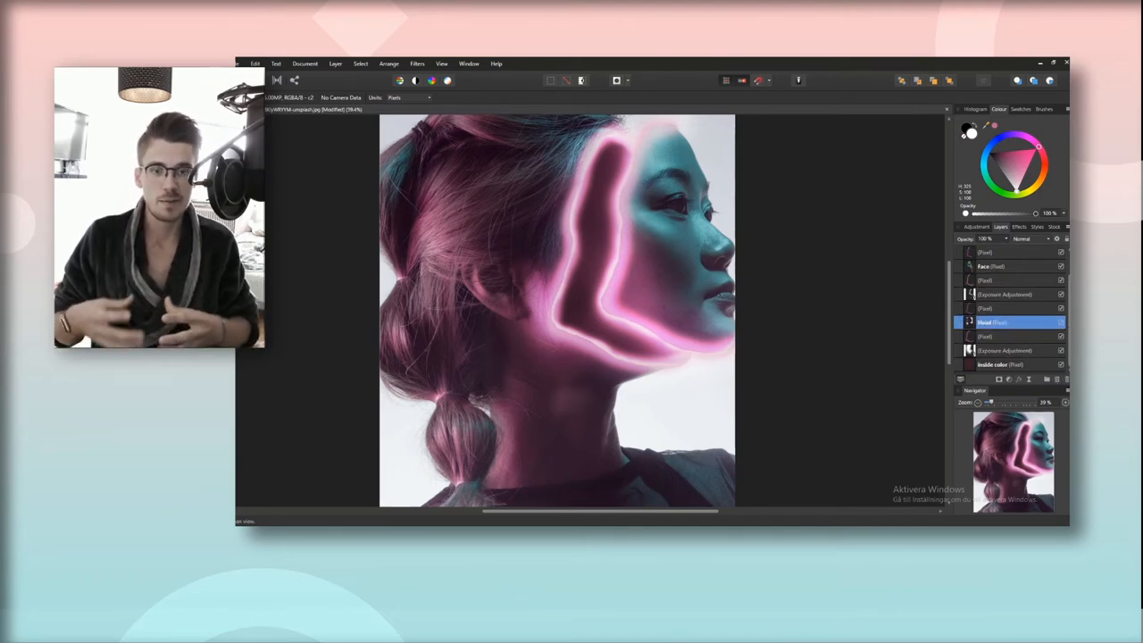
pyautogui.click(997, 363)
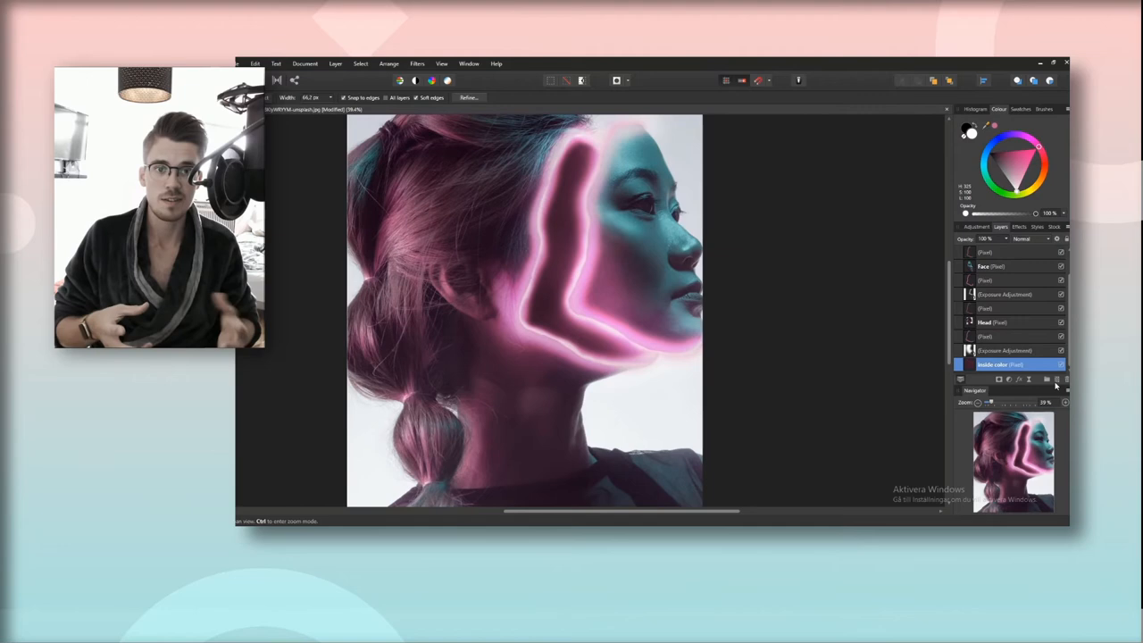
# - Zoom in on the neck edge of the neon outline for close painting
pyautogui.click(1050, 109)
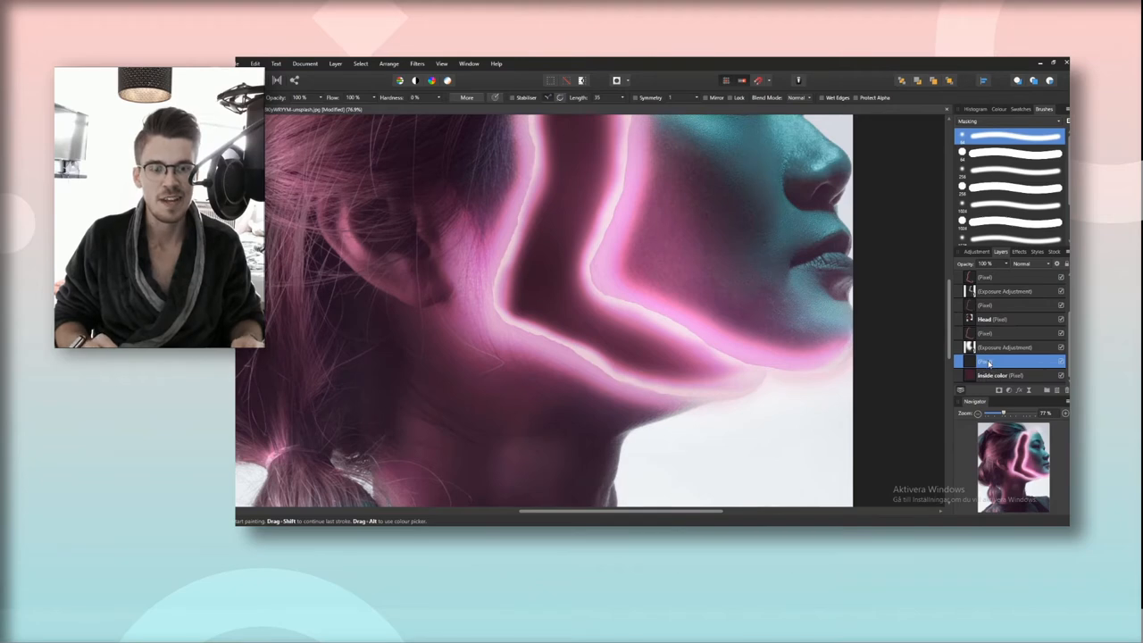
# - Brush soft pink glow over the jagged neck seam to blend it into the jaw glow
pyautogui.click(1009, 334)
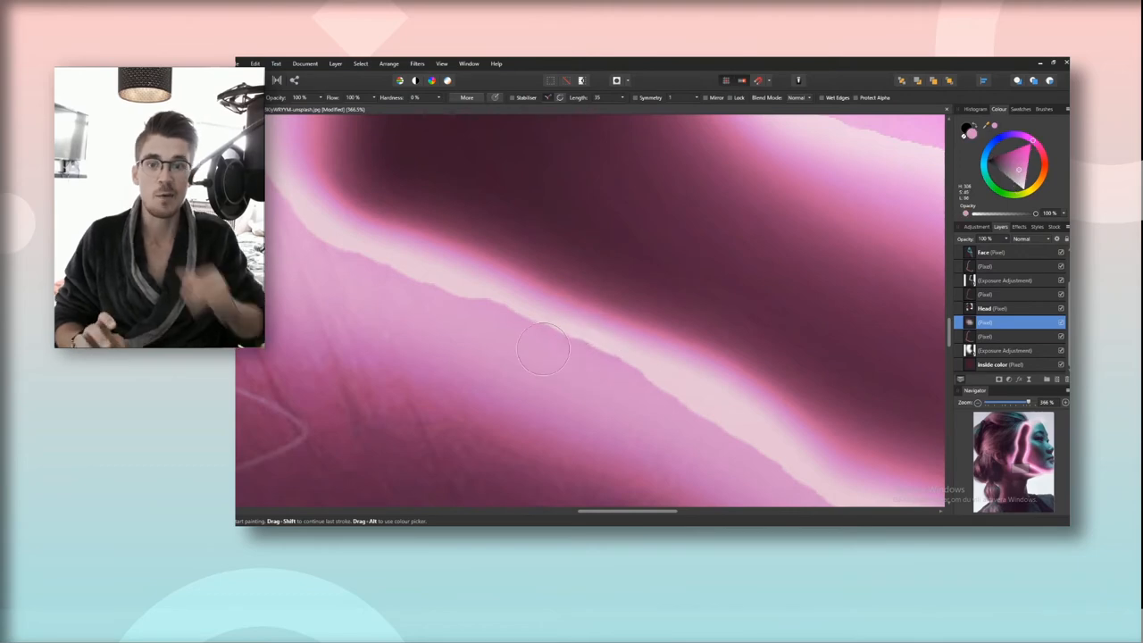
pyautogui.click(983, 307)
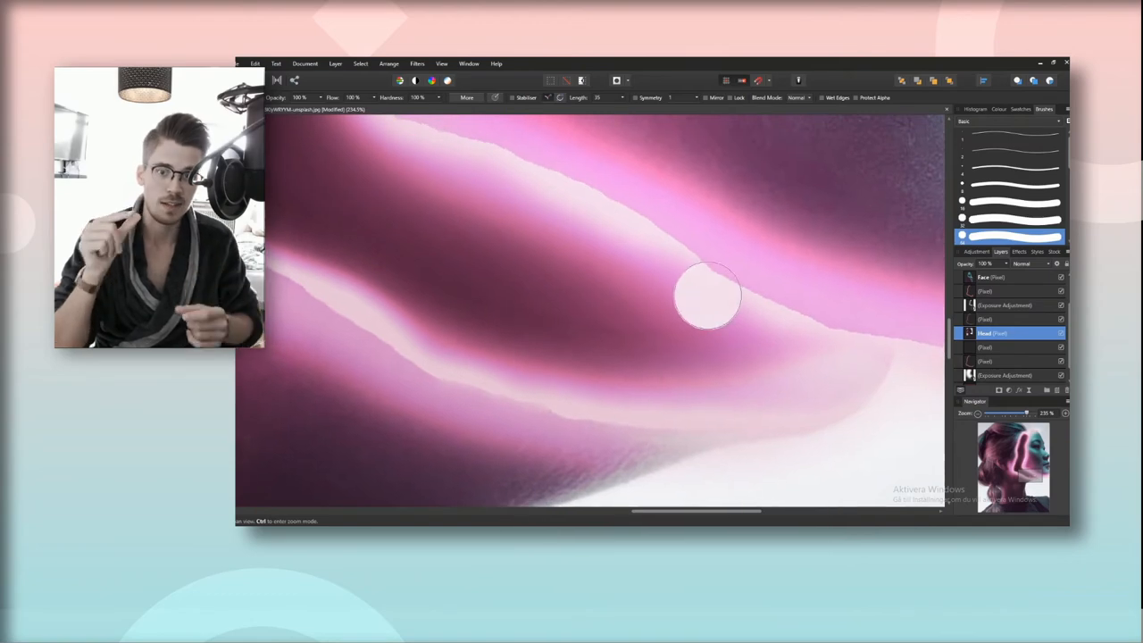
pyautogui.click(1010, 346)
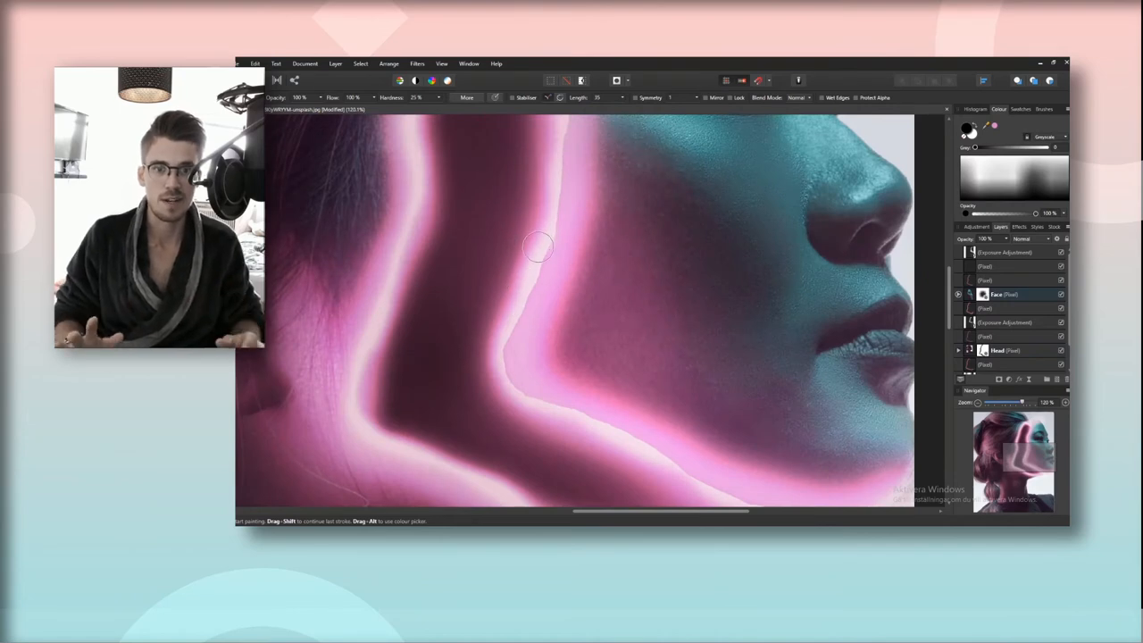
# - Trace more pink neon glow down the face edge to complete the outline
pyautogui.moveTo(536, 247); pyautogui.dragTo(510, 390)
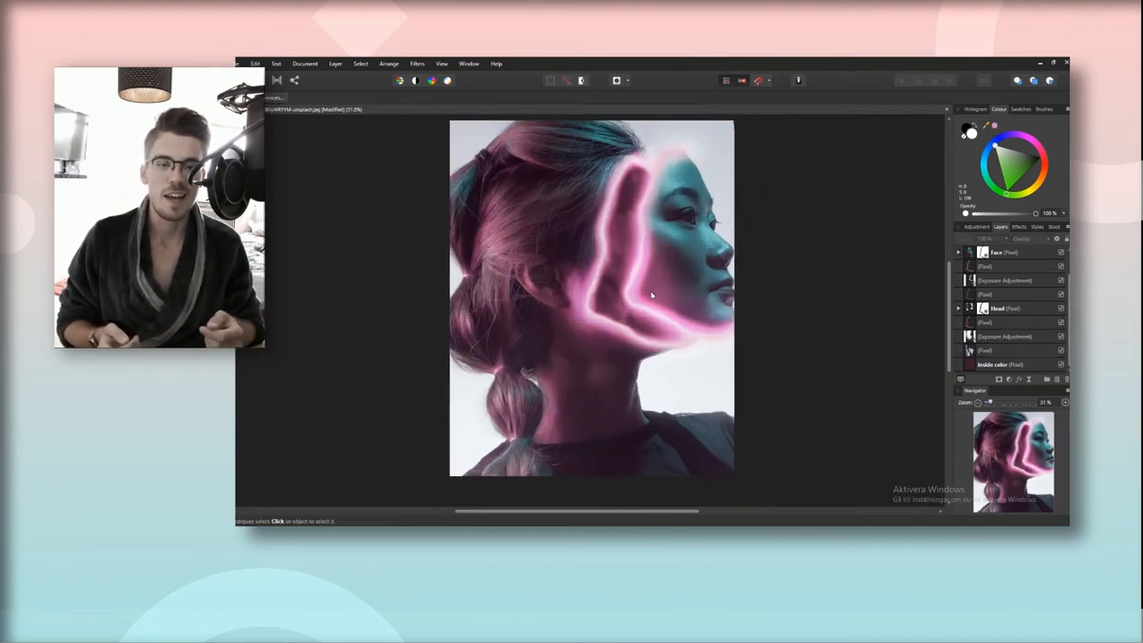
# - Select the Head layer silhouette and apply a refined selection edge
pyautogui.click(1000, 307)
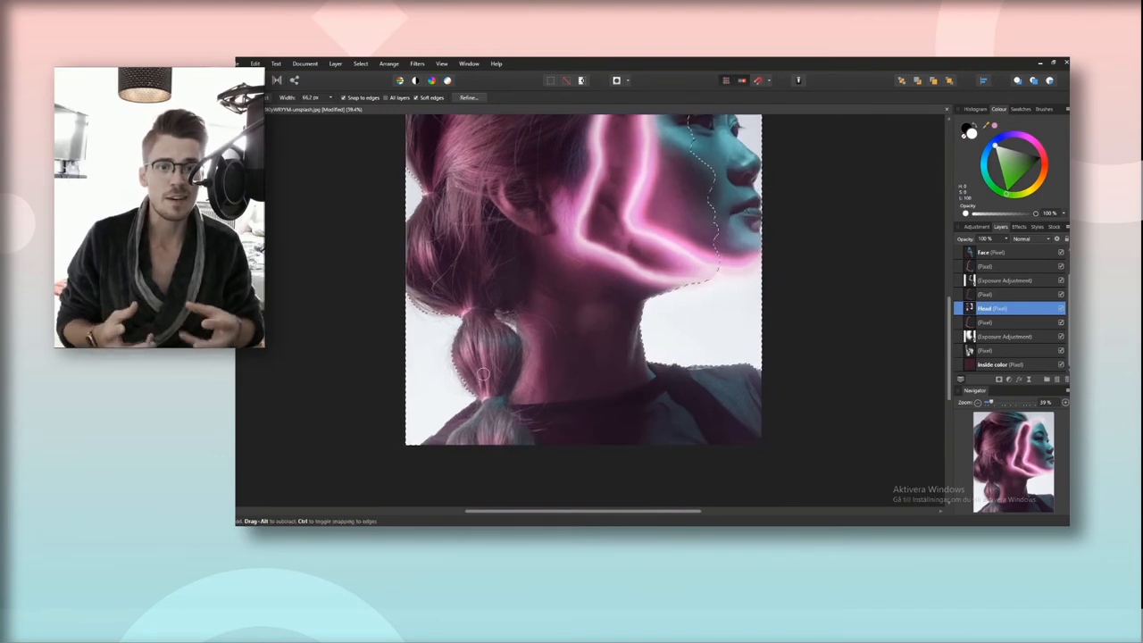
pyautogui.click(468, 97)
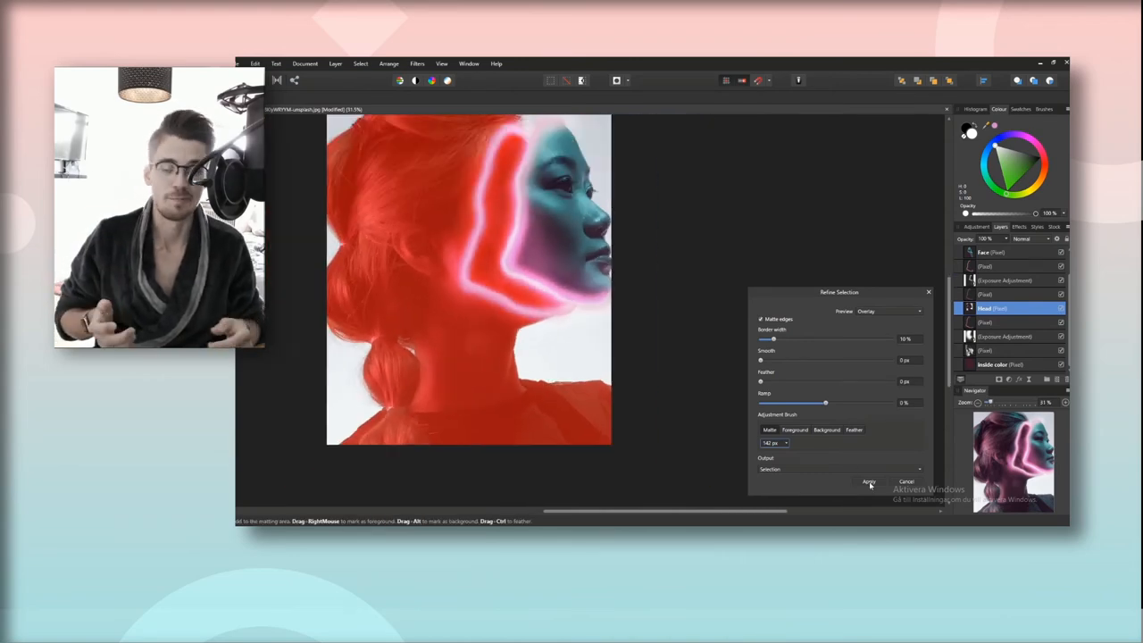
pyautogui.click(868, 482)
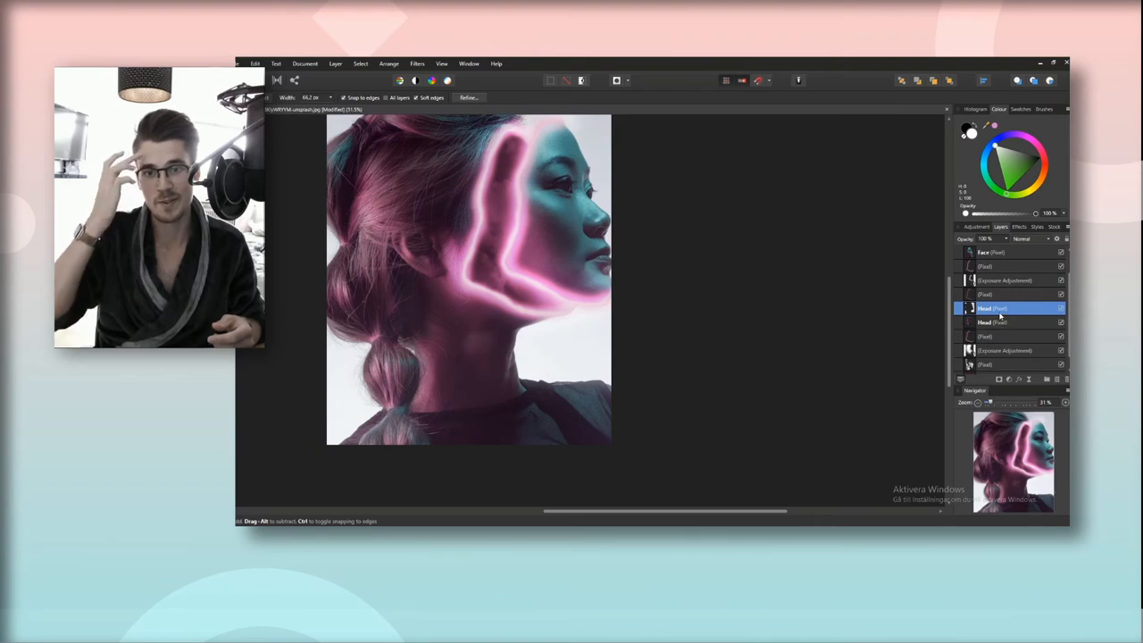
# - Add a pixel layer and rename it 'White Background'
pyautogui.doubleClick(1000, 308)
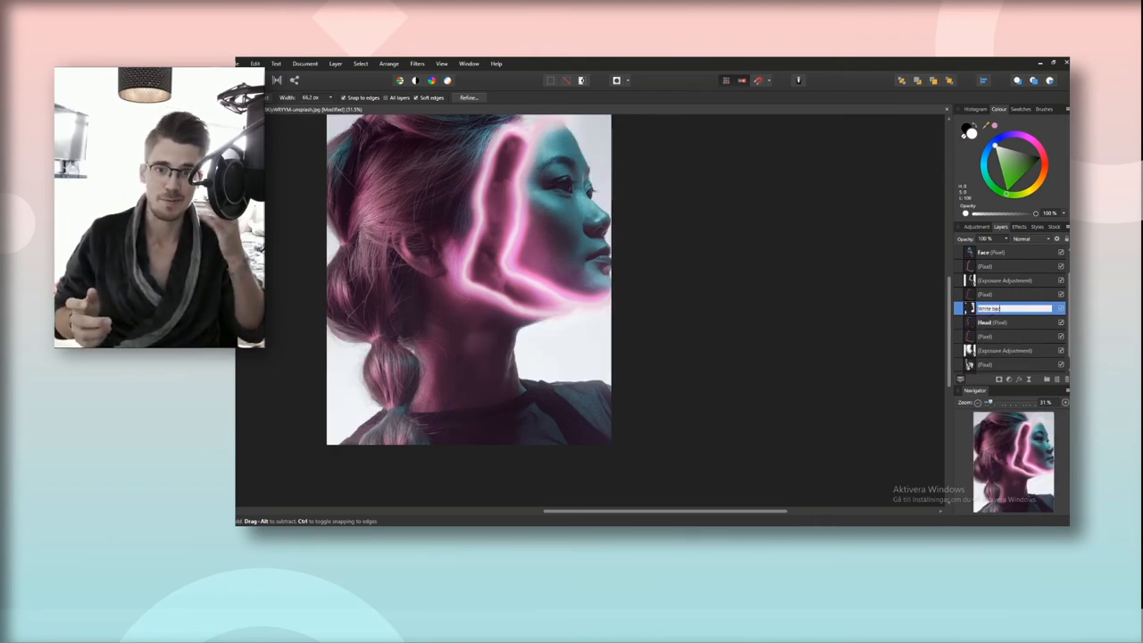
pyautogui.click(1032, 239)
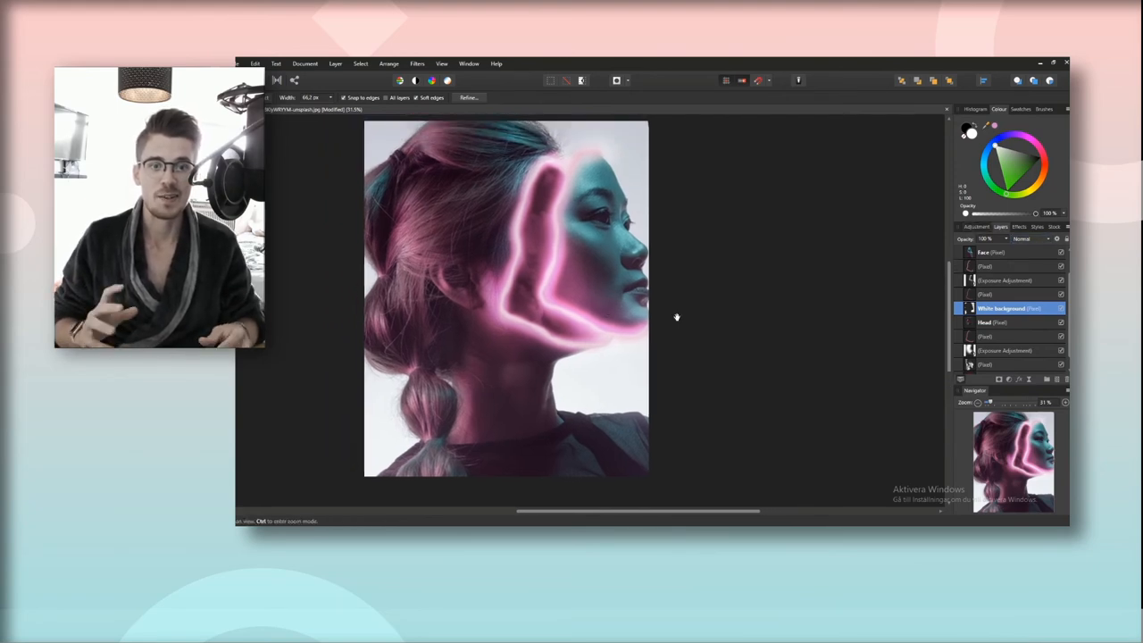
# - Add an HSL adjustment and shift the hue toward warm peach and blue tones
pyautogui.moveTo(629, 211); pyautogui.dragTo(325, 383)
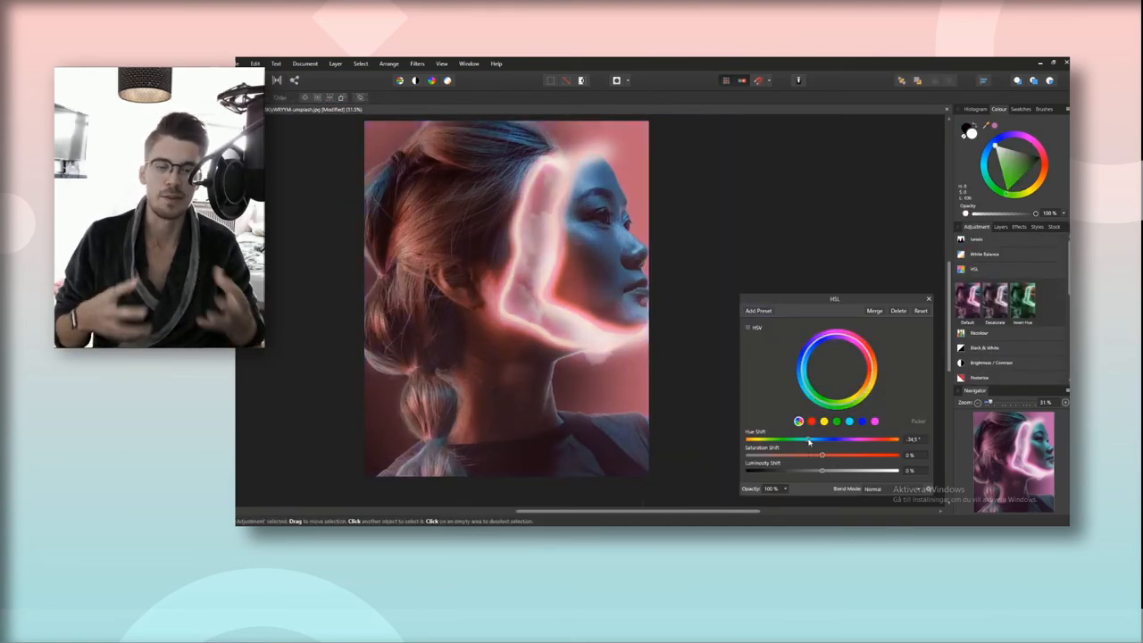
# - Tune the Hue Shift slider until the portrait turns violet-blue with a white neon glow
pyautogui.moveTo(808, 439); pyautogui.dragTo(857, 439)
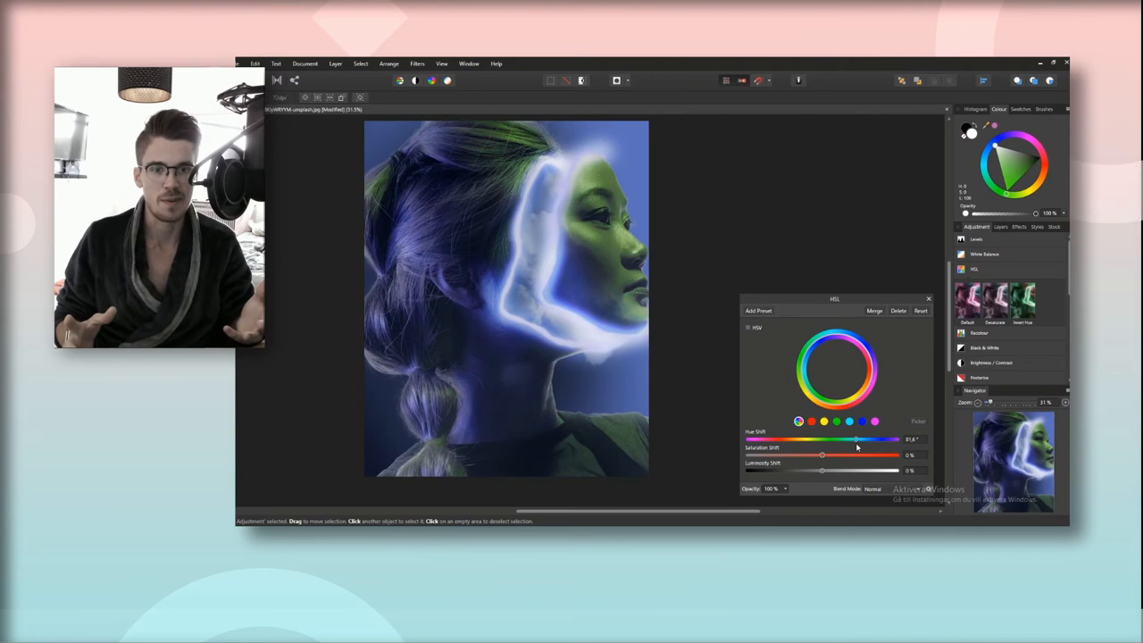
pyautogui.moveTo(855, 439); pyautogui.dragTo(826, 440)
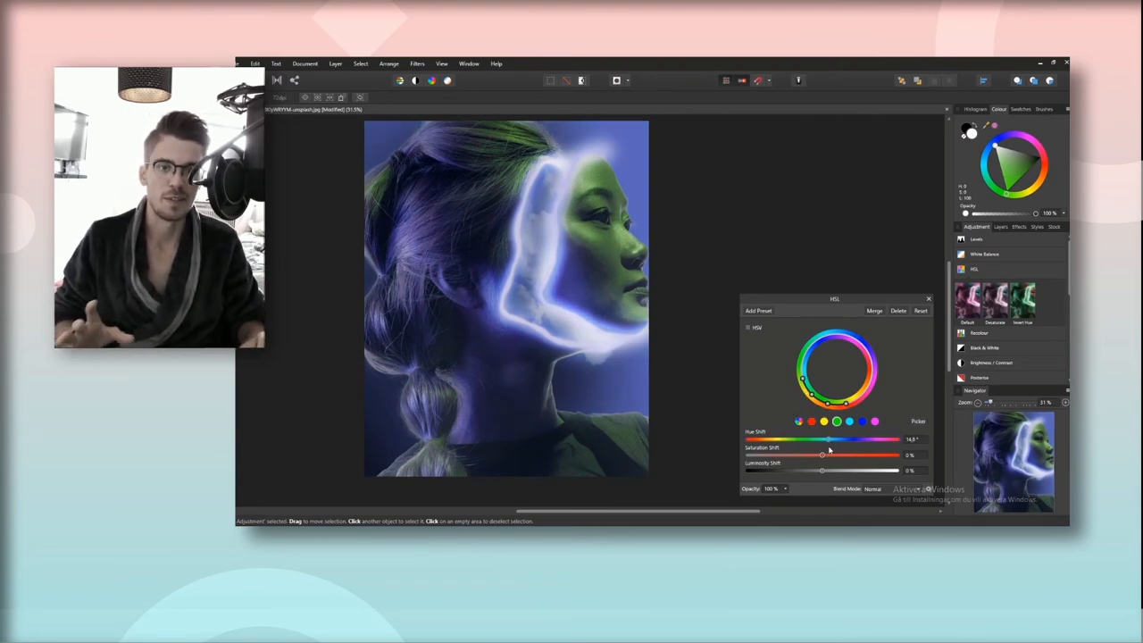
pyautogui.moveTo(822, 439); pyautogui.dragTo(838, 440)
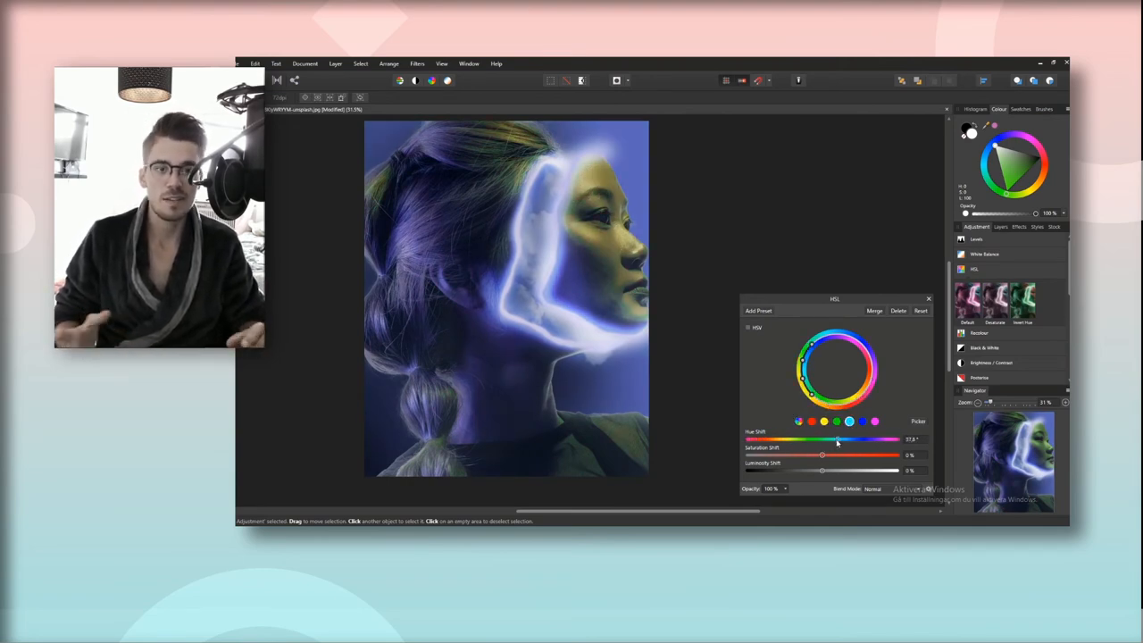
pyautogui.moveTo(838, 440); pyautogui.dragTo(790, 439)
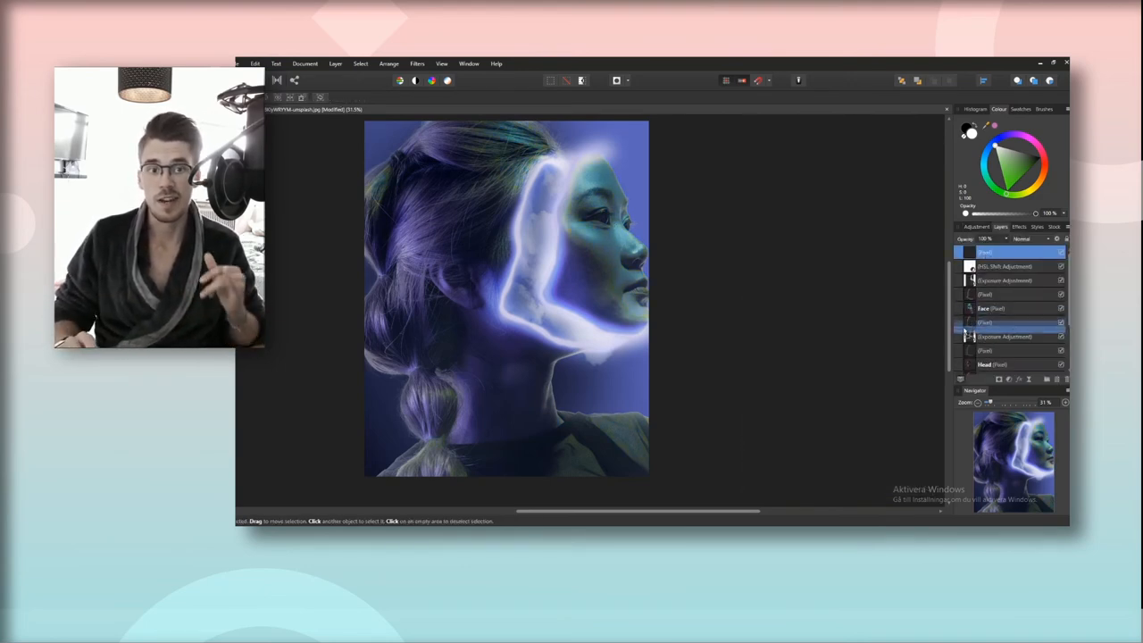
# - Paint fog texture on a new layer and apply an S-curve Curves adjustment for contrast
pyautogui.click(1056, 109)
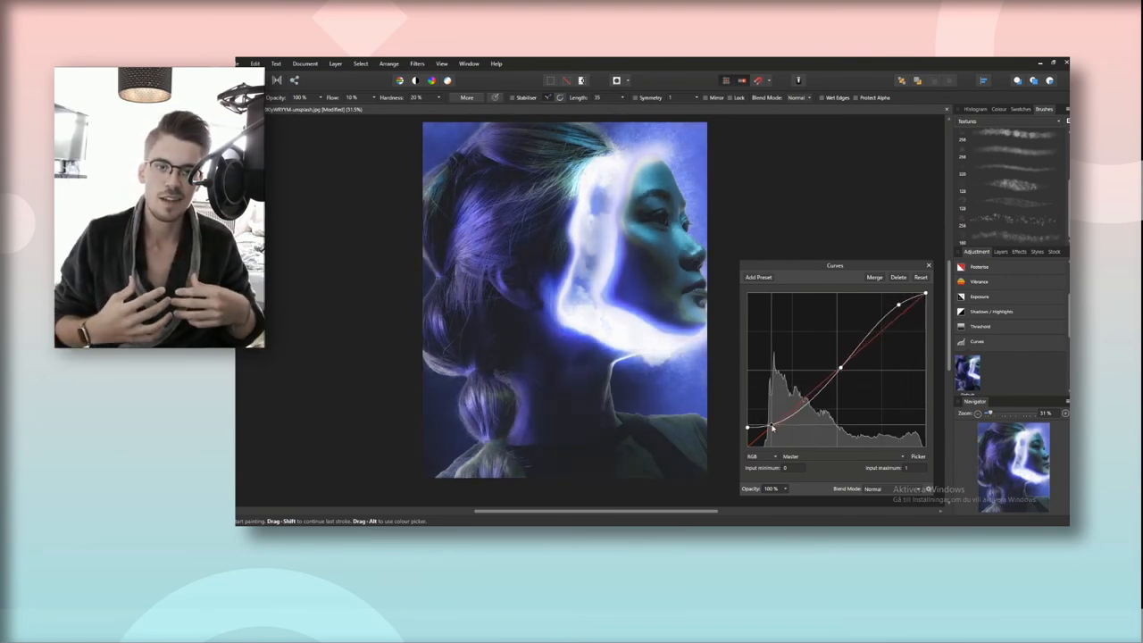
pyautogui.click(929, 267)
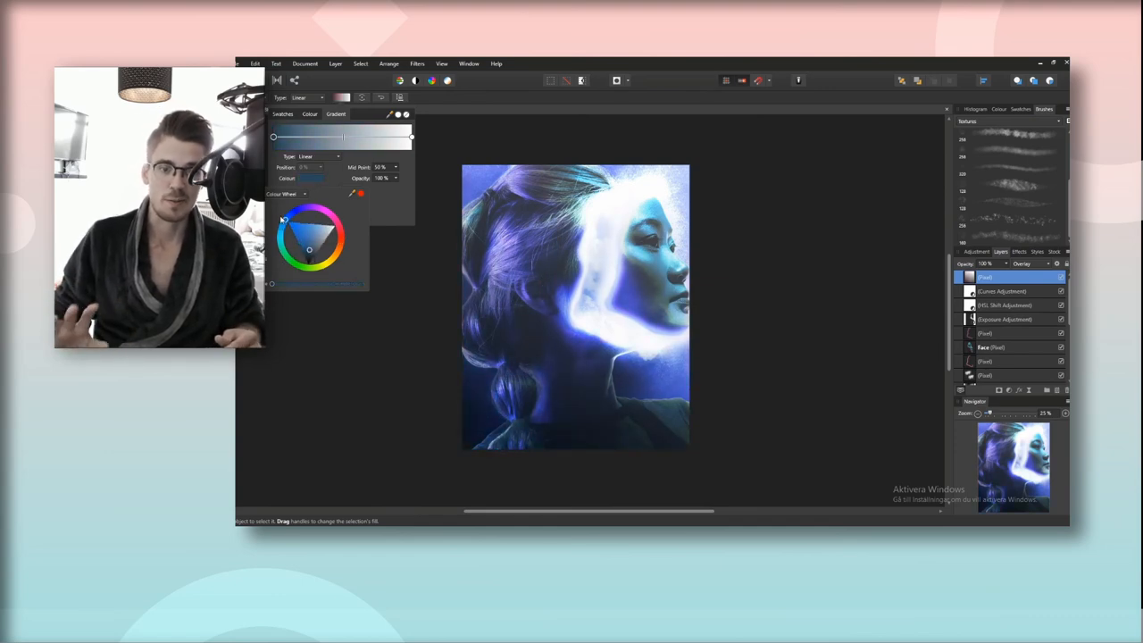
# - Blend the gradient layer for a teal-blue tint and bring up the adjustments list
pyautogui.click(300, 243)
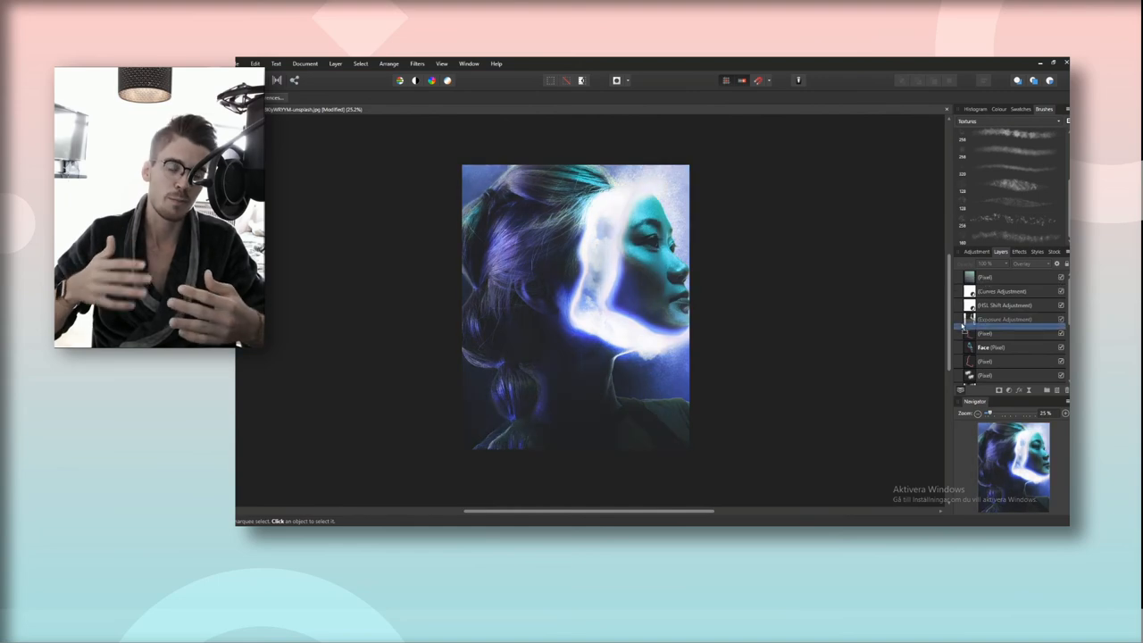
pyautogui.click(1009, 318)
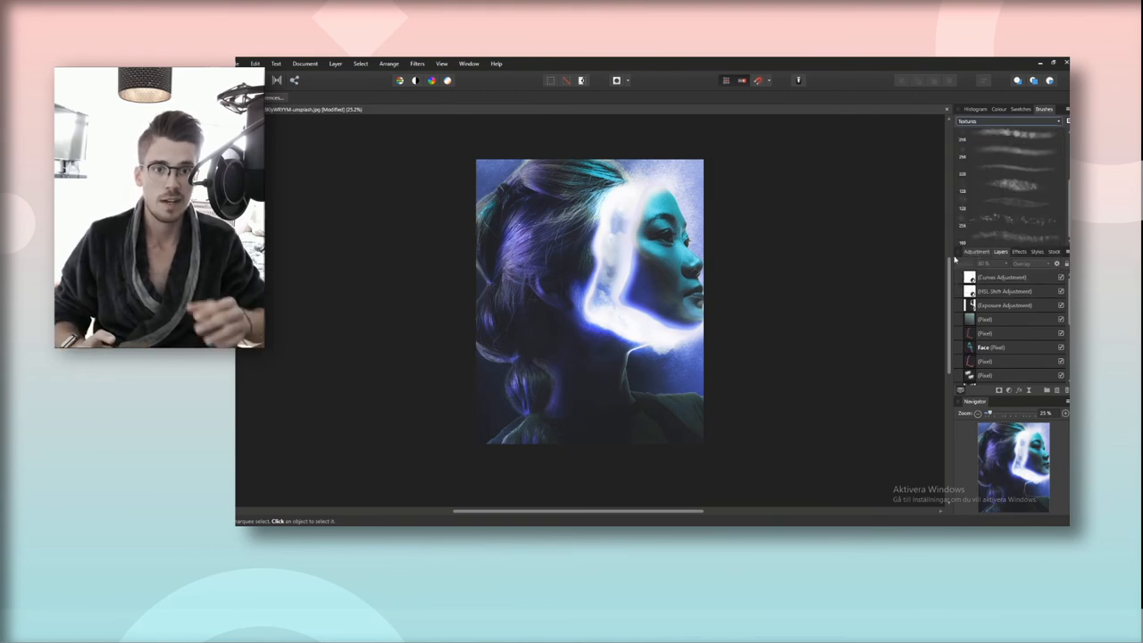
pyautogui.click(968, 250)
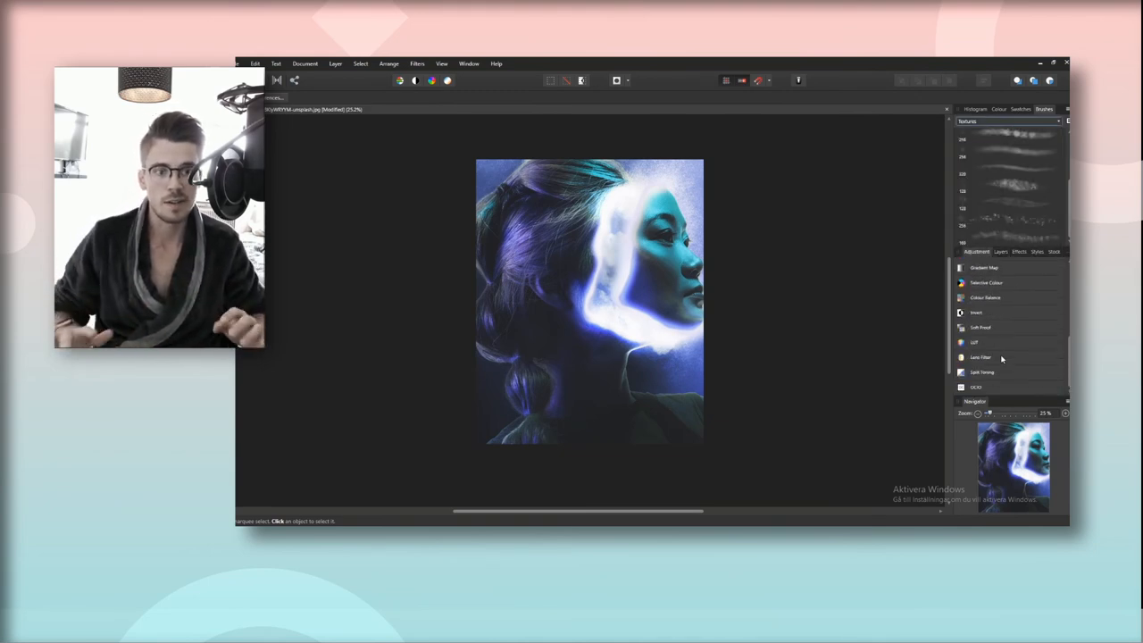